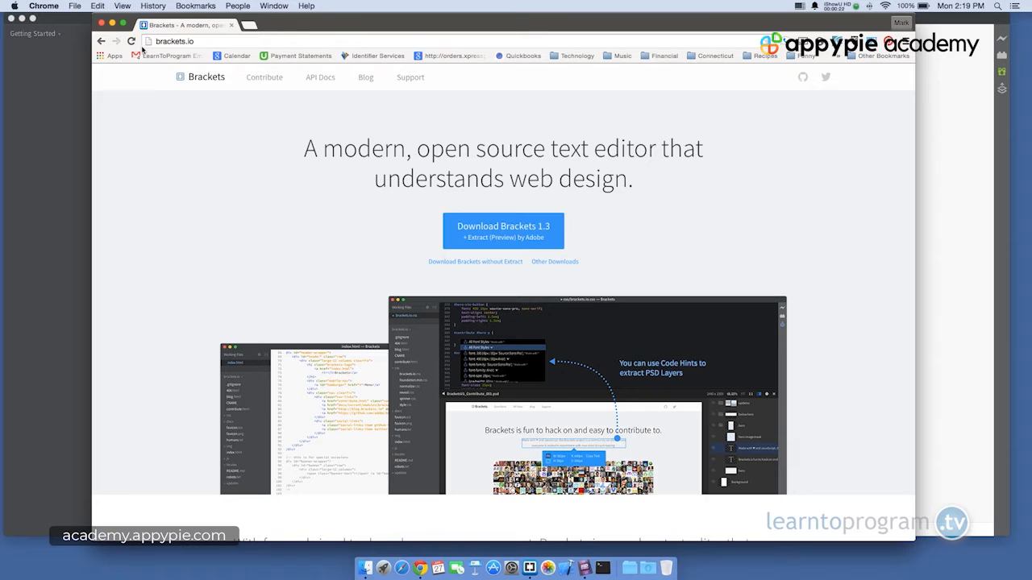
pyautogui.moveTo(483, 287)
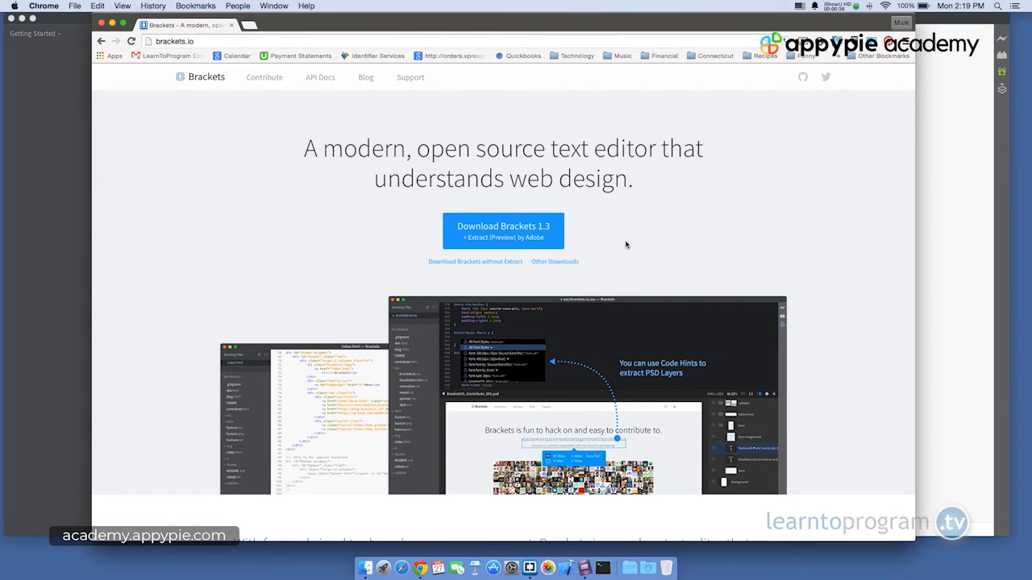
pyautogui.moveTo(604, 204)
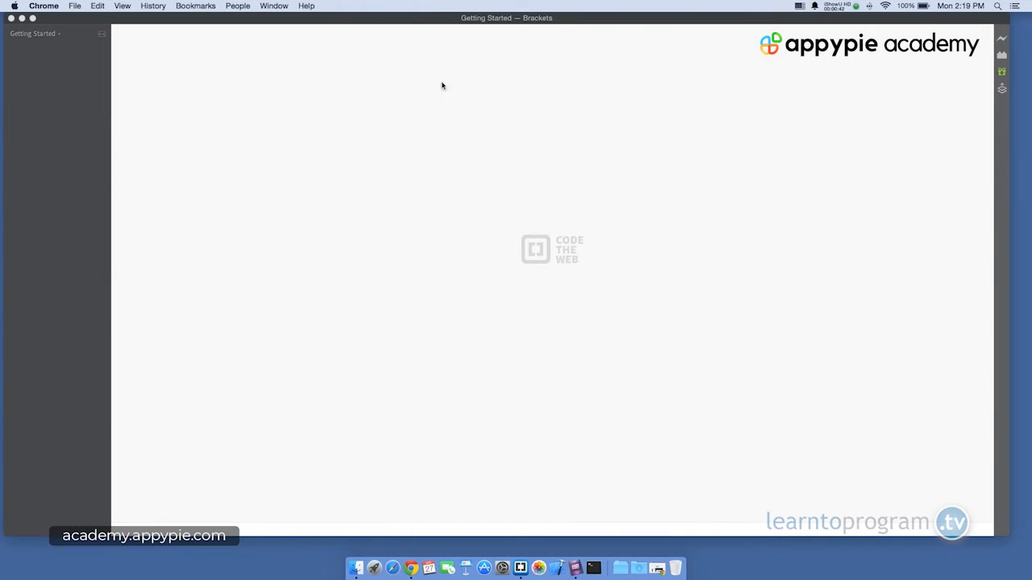
pyautogui.moveTo(358, 176)
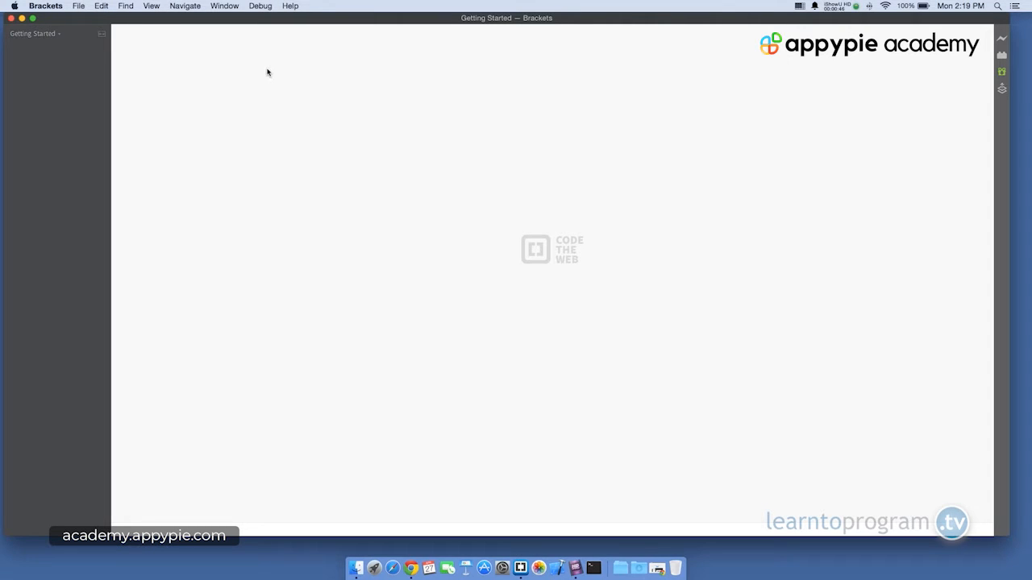
# - Create a new untitled file from the File menu
pyautogui.click(79, 5)
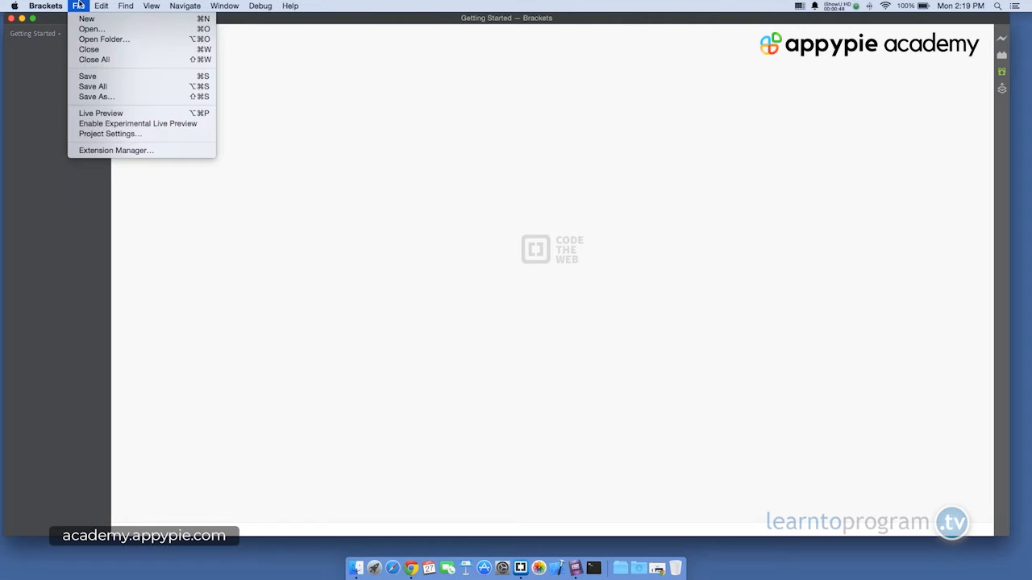
pyautogui.click(86, 17)
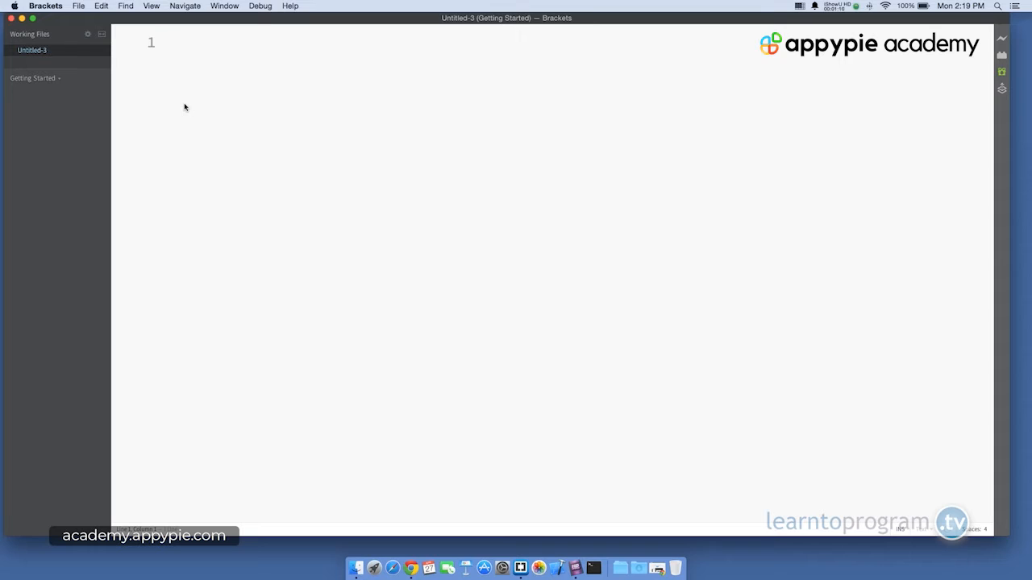
pyautogui.click(164, 42)
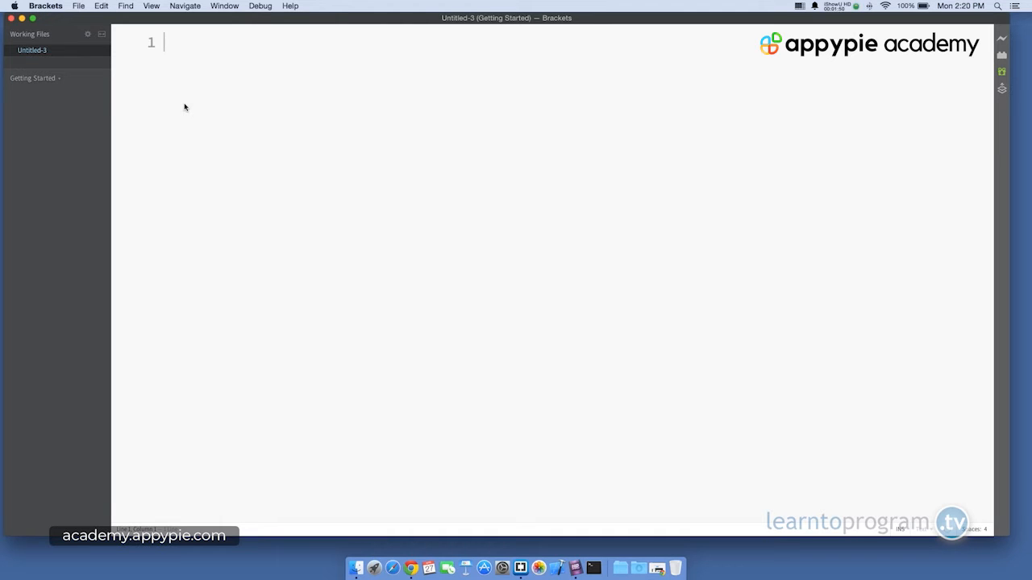
# - Type the <!DOCTYPE html> declaration on line 1
pyautogui.write('<!')
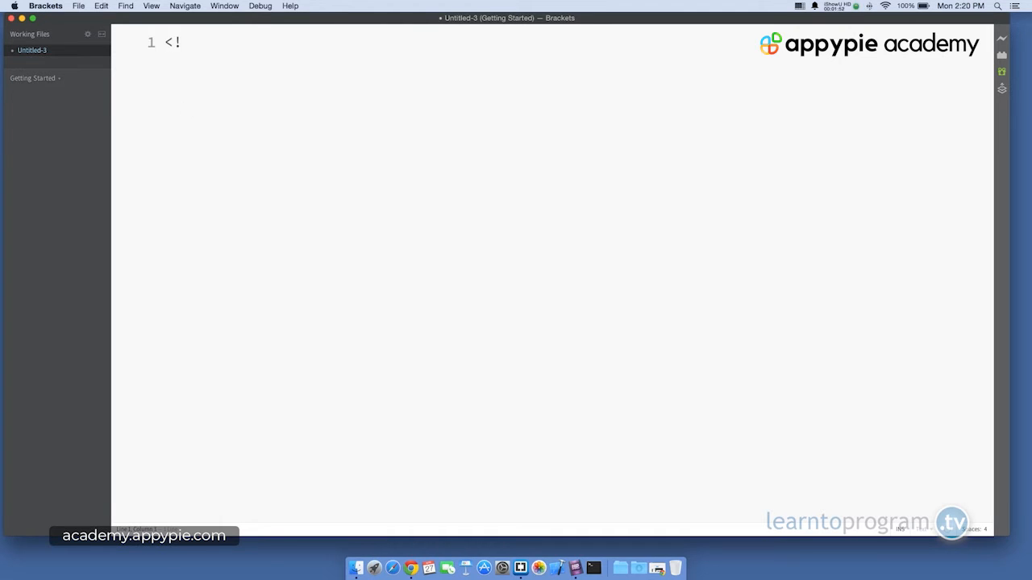
pyautogui.write('DOCTYPE')
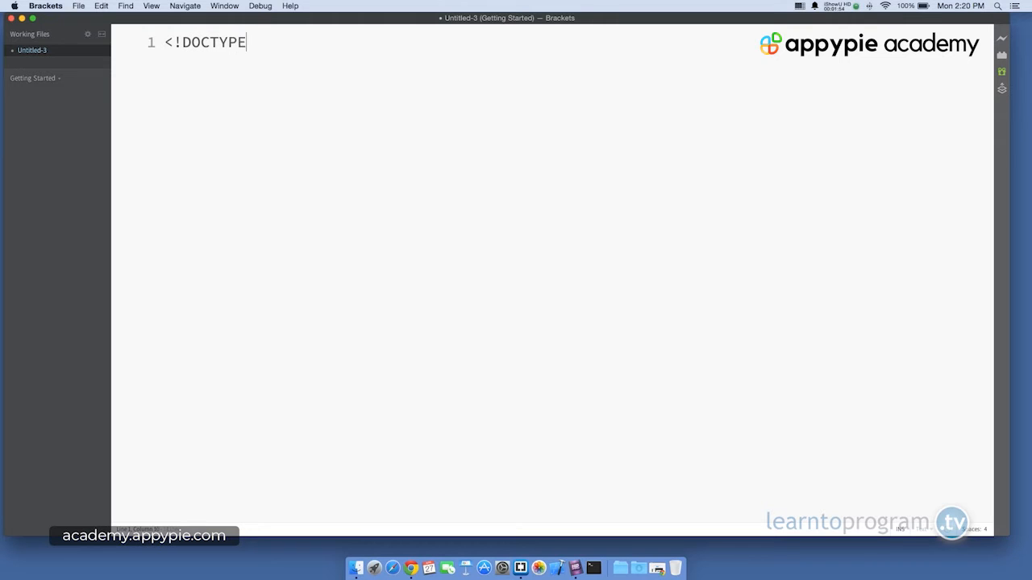
pyautogui.write('html>')
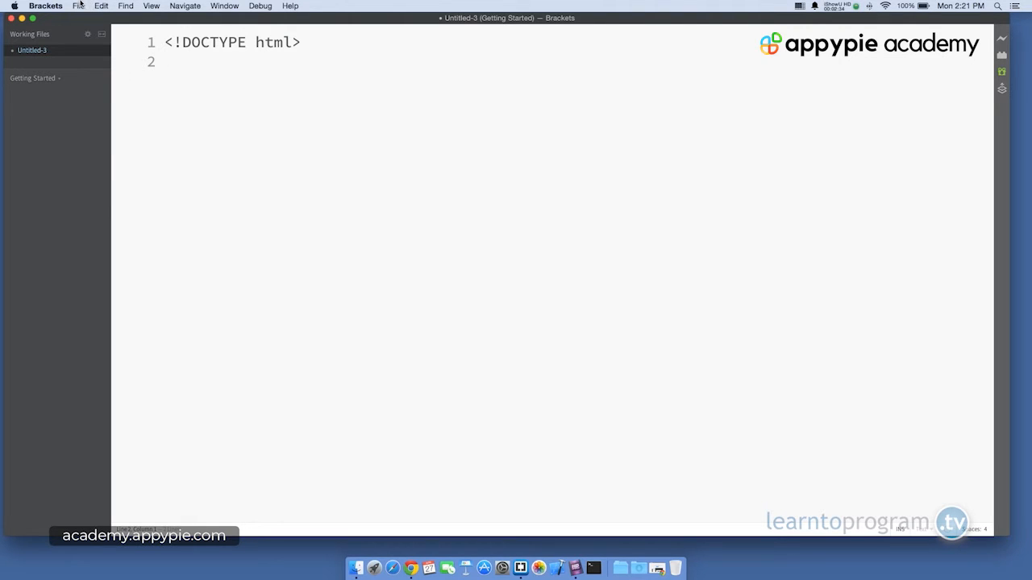
# - Save the document to the Desktop as first.html
pyautogui.click(78, 5)
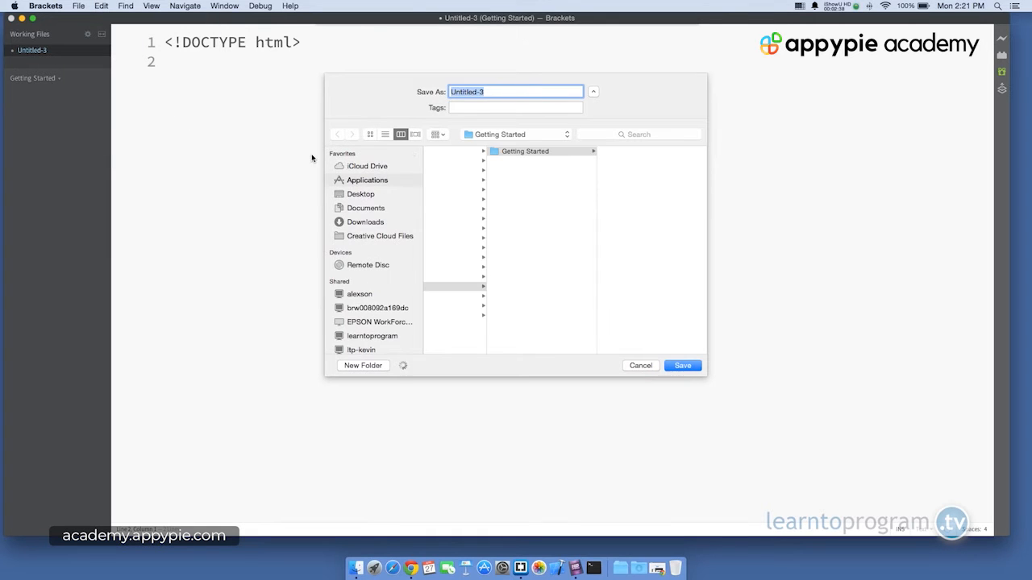
pyautogui.click(360, 193)
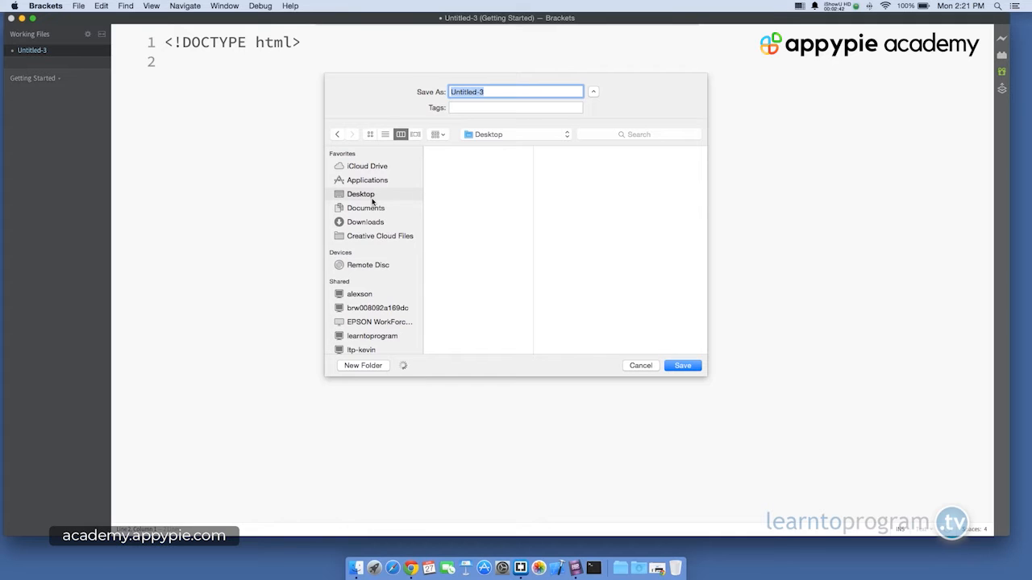
pyautogui.moveTo(512, 115)
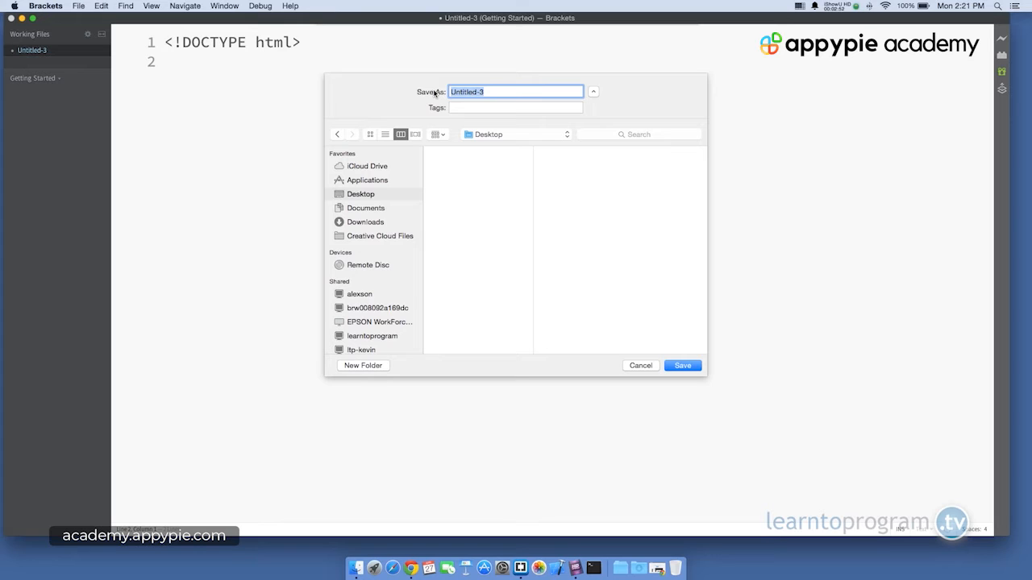
pyautogui.write('first')
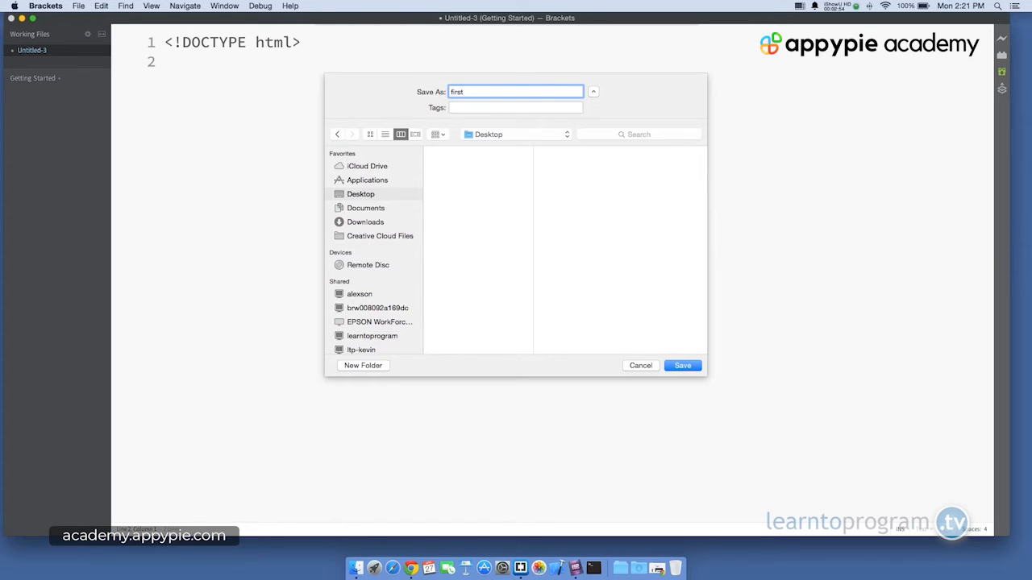
pyautogui.write('.html')
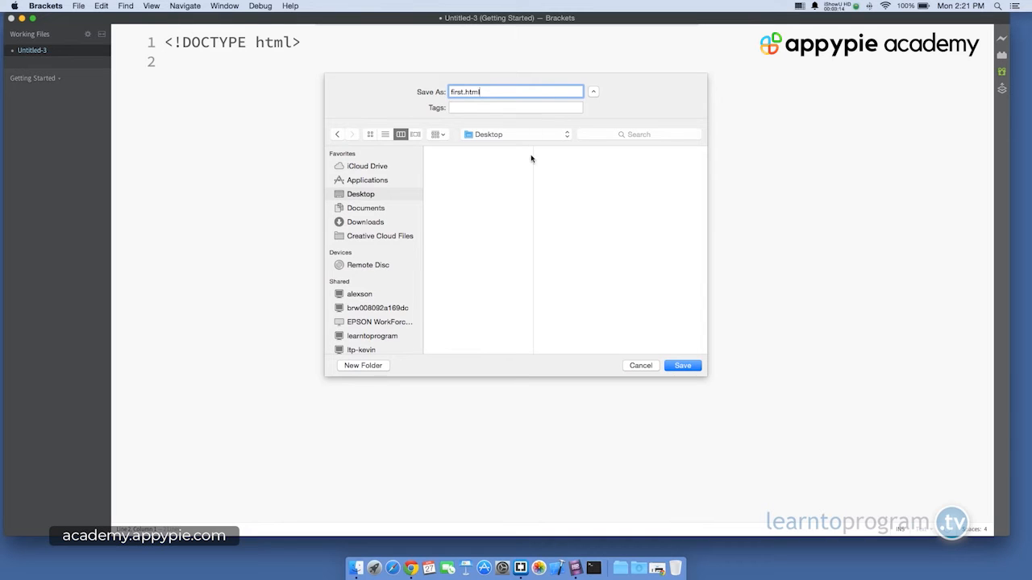
pyautogui.click(681, 365)
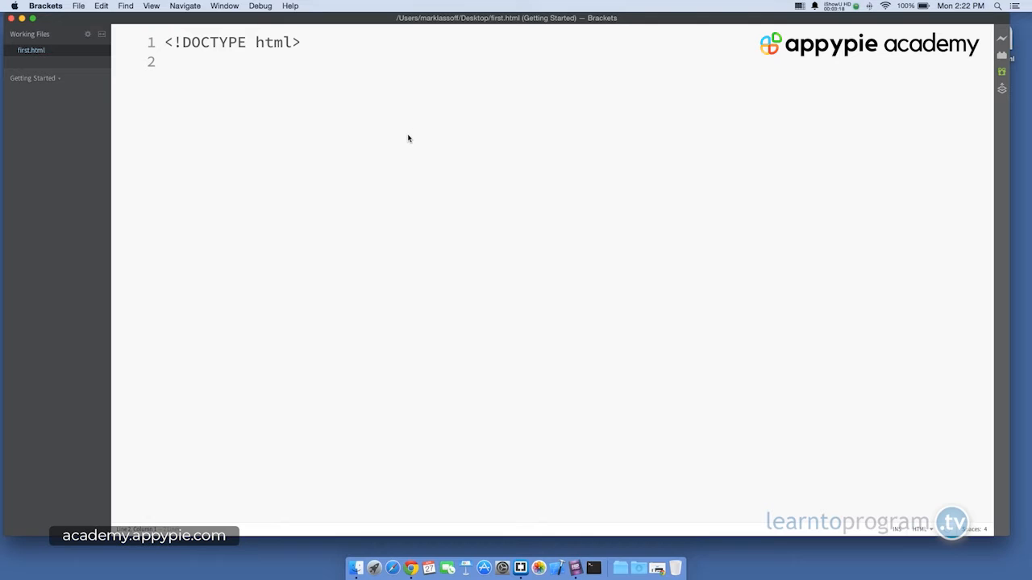
# - Insert an <html></html> element on line 2 using the code hint
pyautogui.write('<')
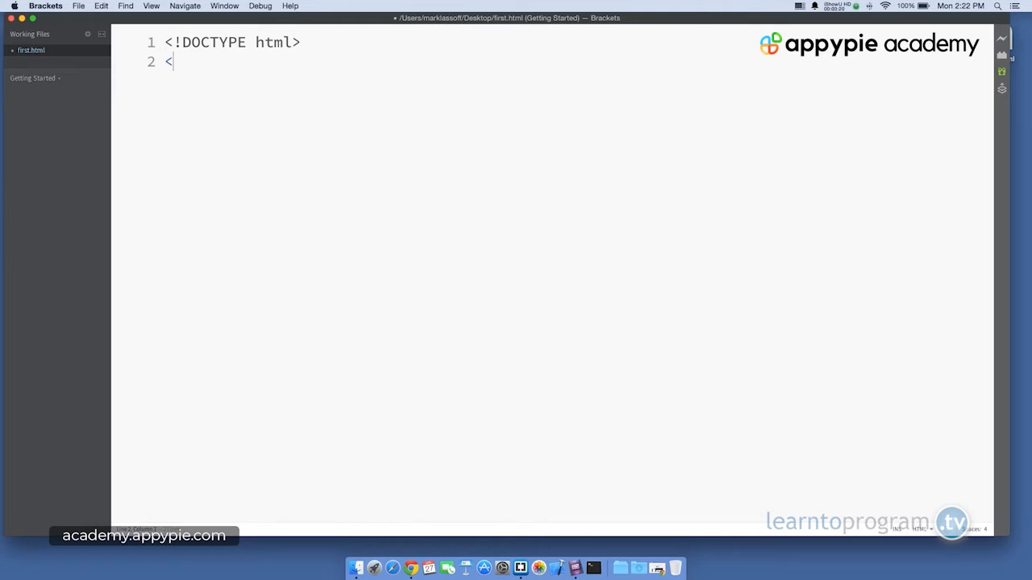
pyautogui.write('html')
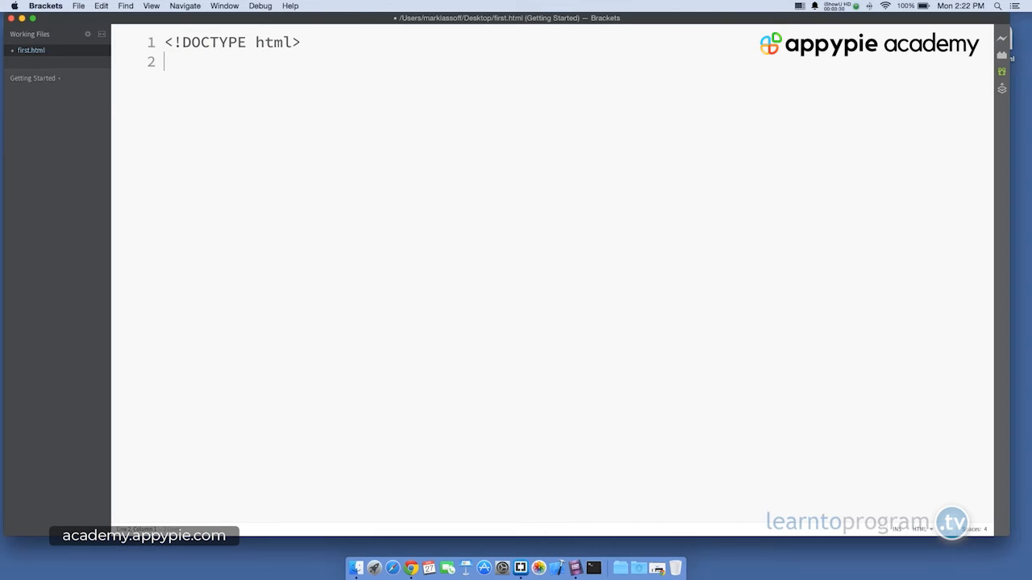
pyautogui.write('<html></html>')
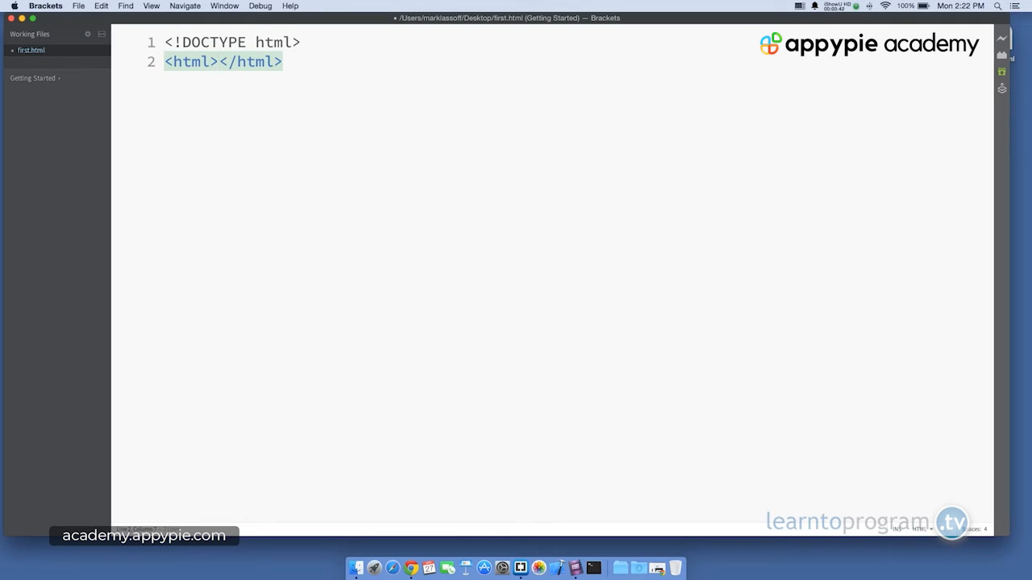
pyautogui.click(218, 61)
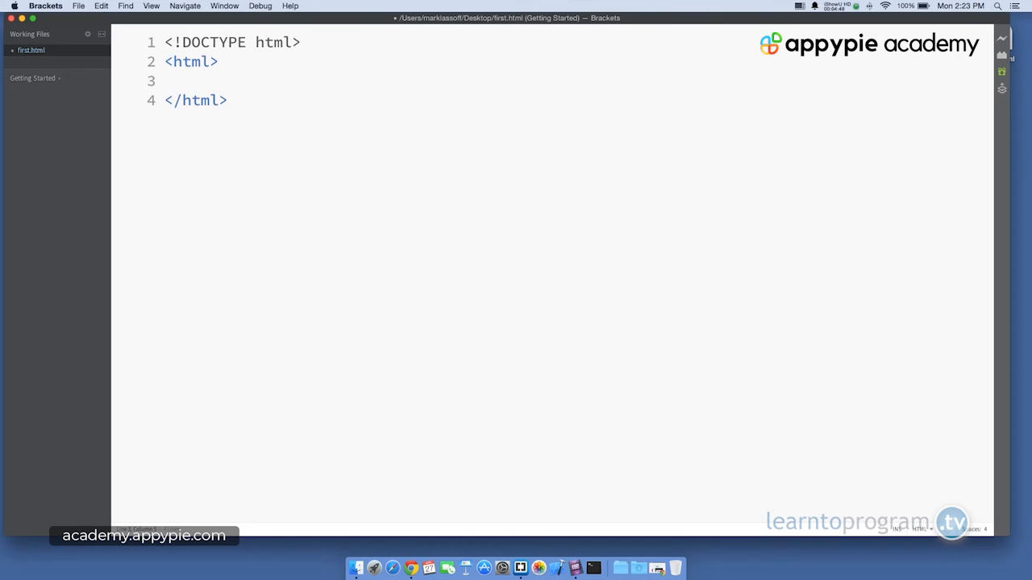
# - Add <head></head> and <body></body> elements inside the html element
pyautogui.write('<head>')
pyautogui.write('<body></body>')
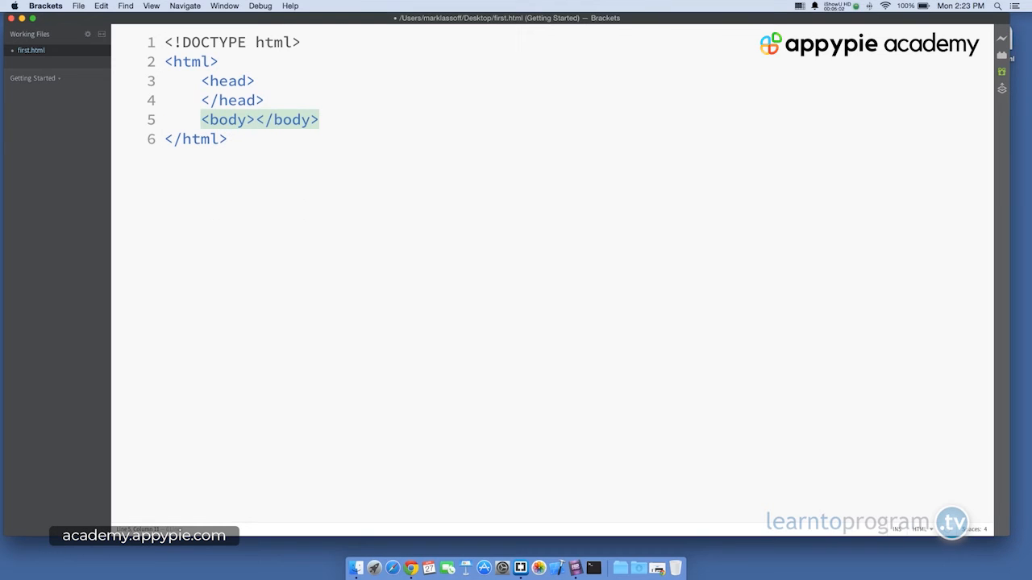
pyautogui.click(252, 119)
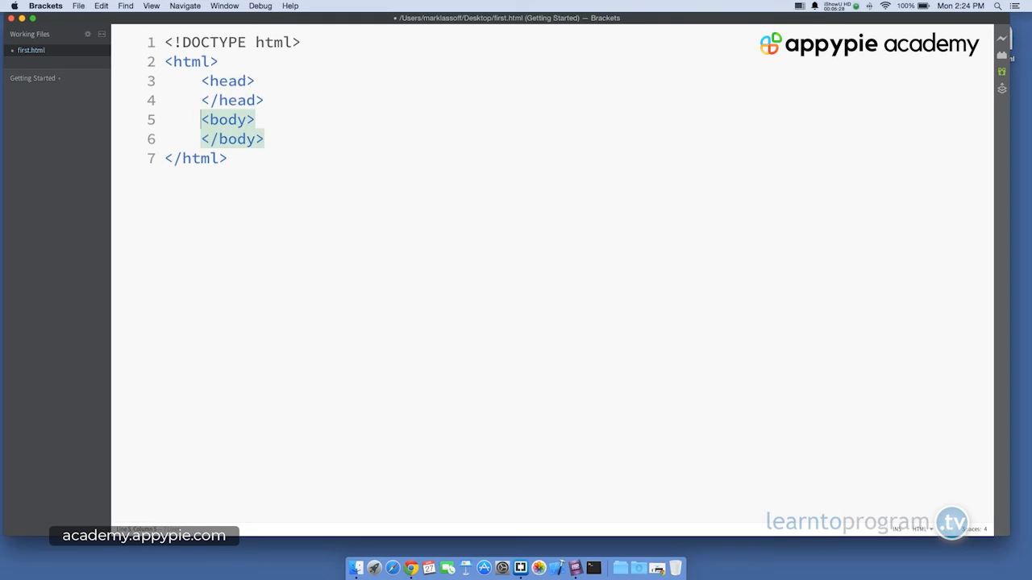
# - Insert a blank line between the <head> and </head> tags
pyautogui.click(227, 91)
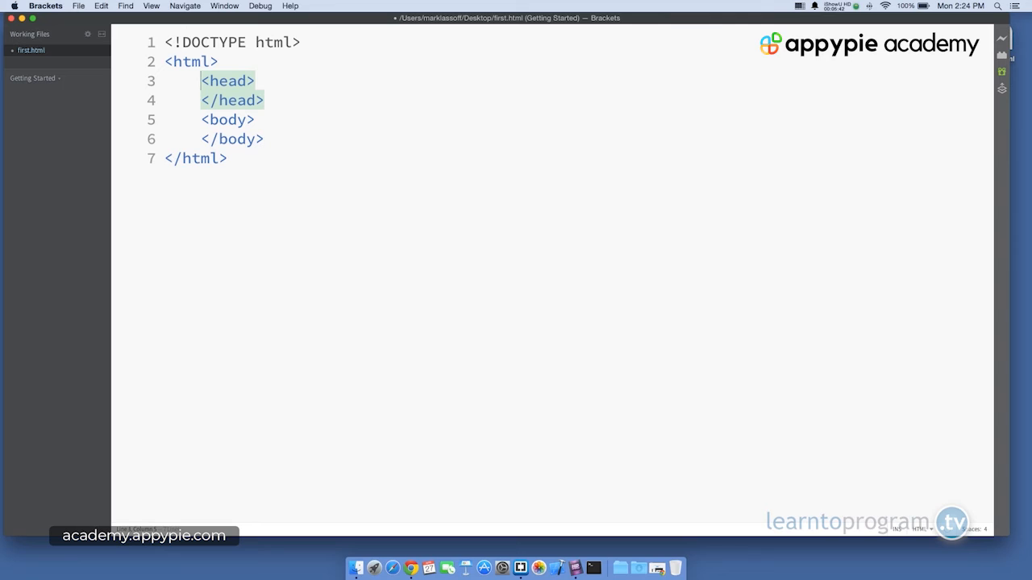
pyautogui.press('enter')
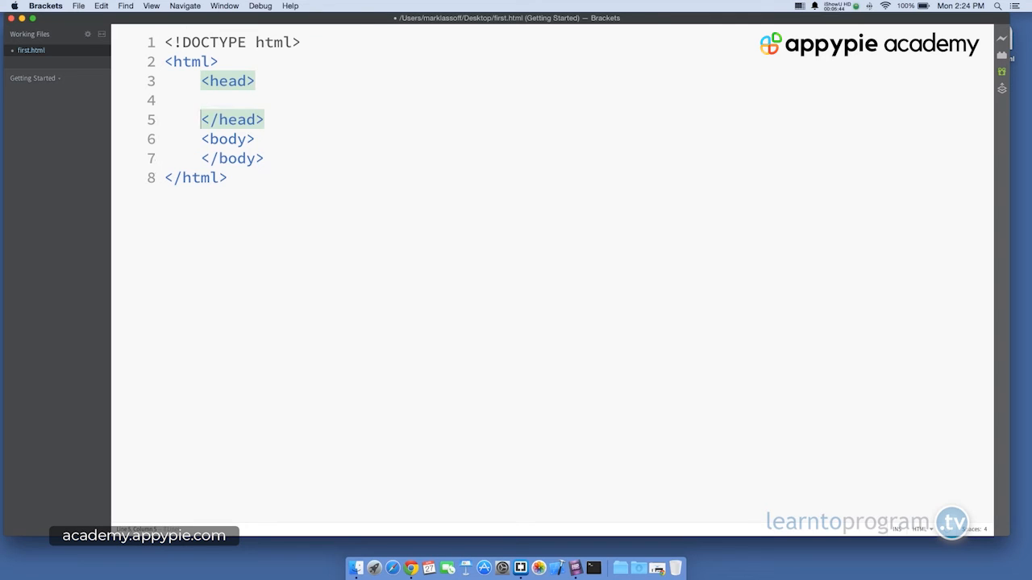
# - Add a title element reading 'Hello World!' on the head's blank line
pyautogui.click(238, 100)
pyautogui.write('<title></title>')
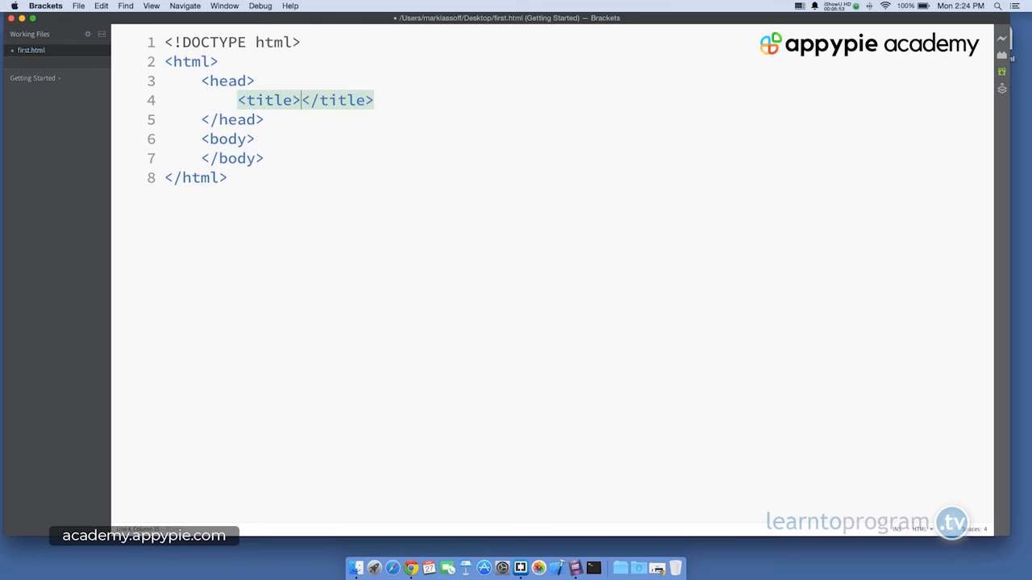
pyautogui.write('Hello World')
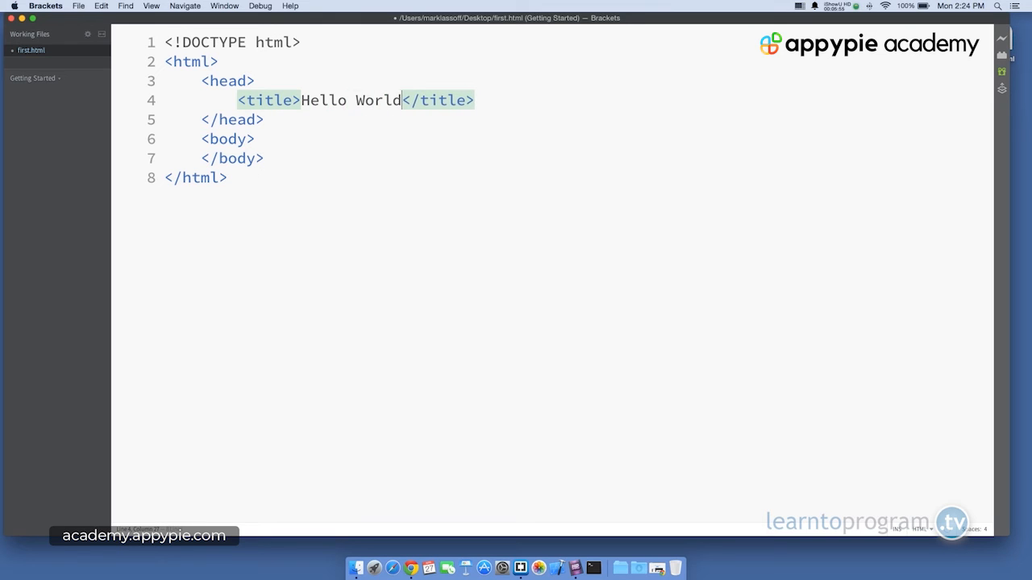
pyautogui.write('!')
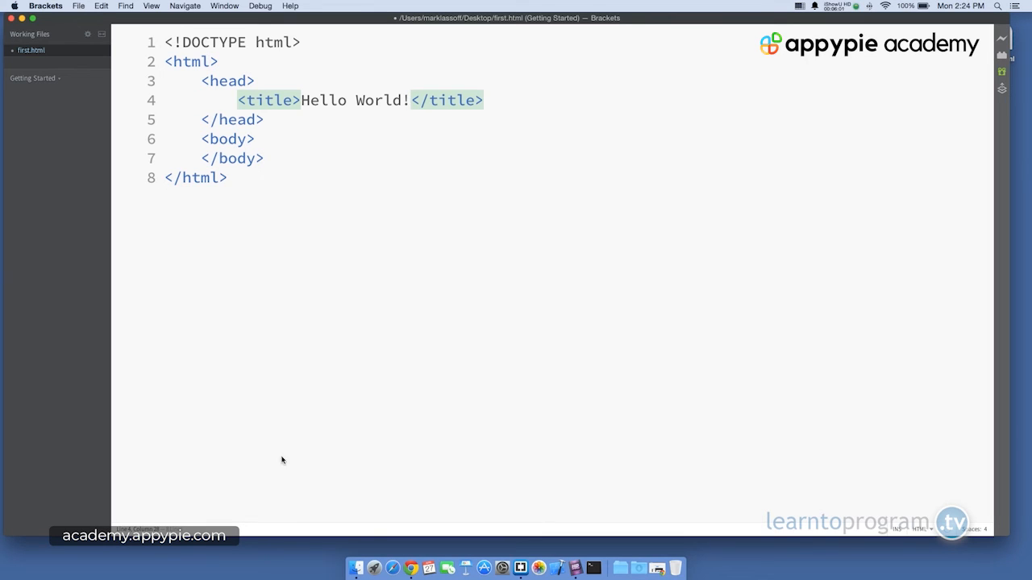
pyautogui.click(413, 567)
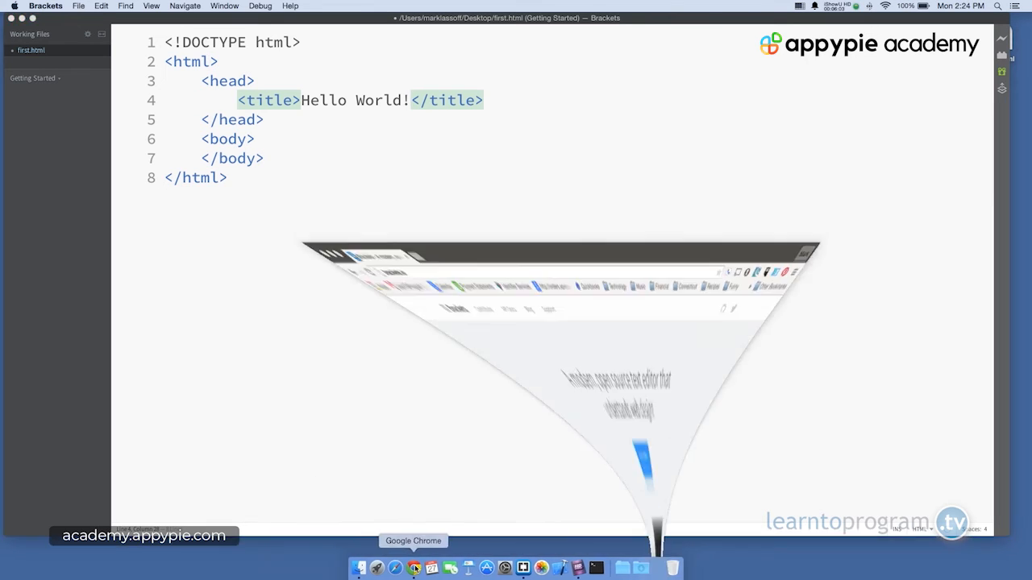
pyautogui.click(414, 568)
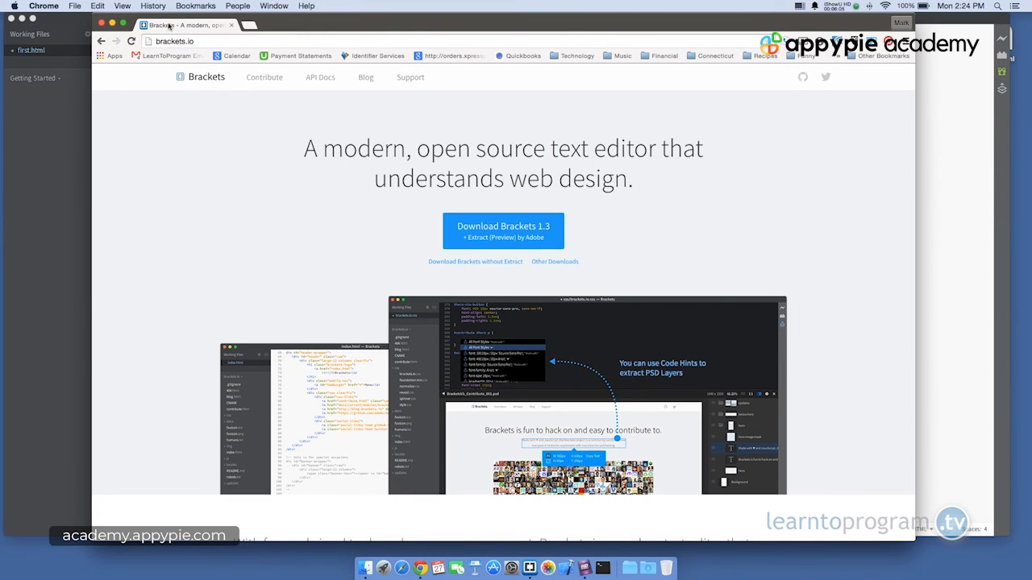
pyautogui.moveTo(165, 28)
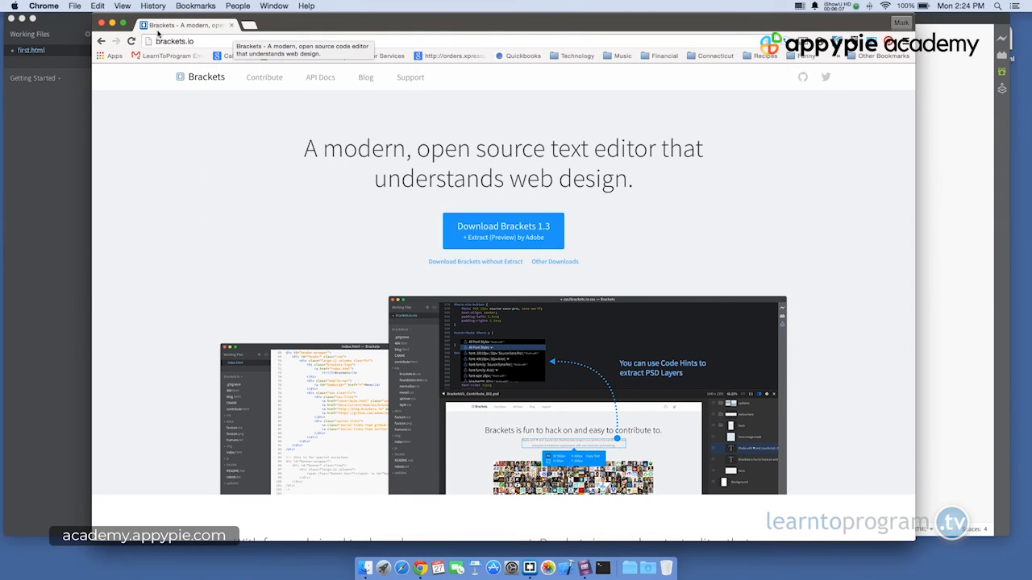
pyautogui.moveTo(196, 30)
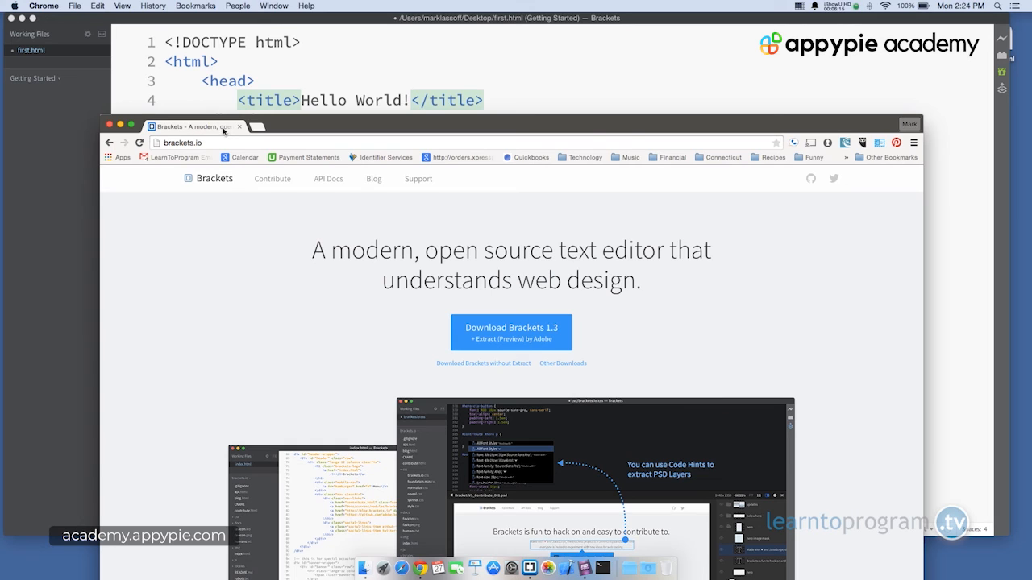
pyautogui.moveTo(343, 134)
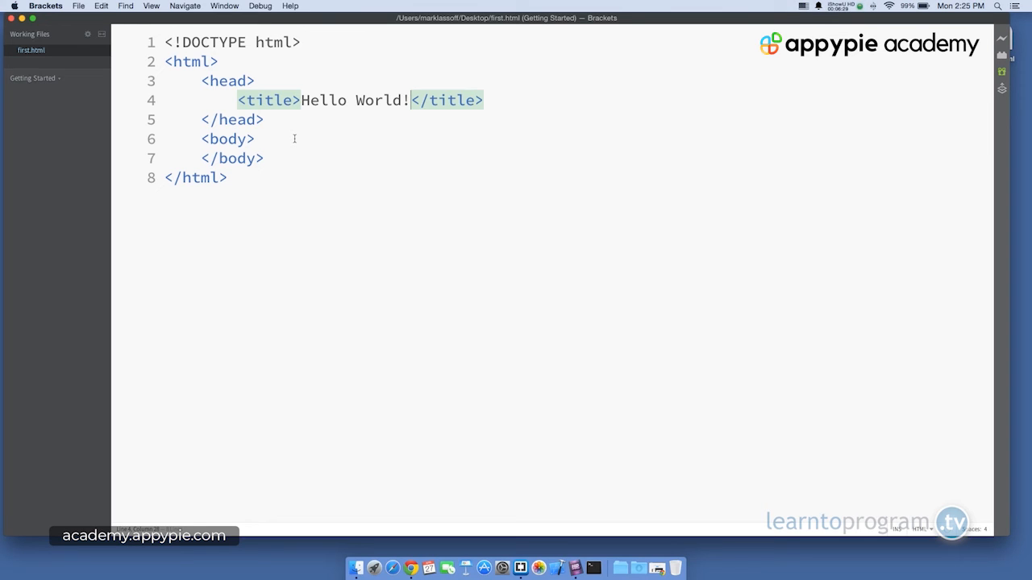
pyautogui.moveTo(269, 131)
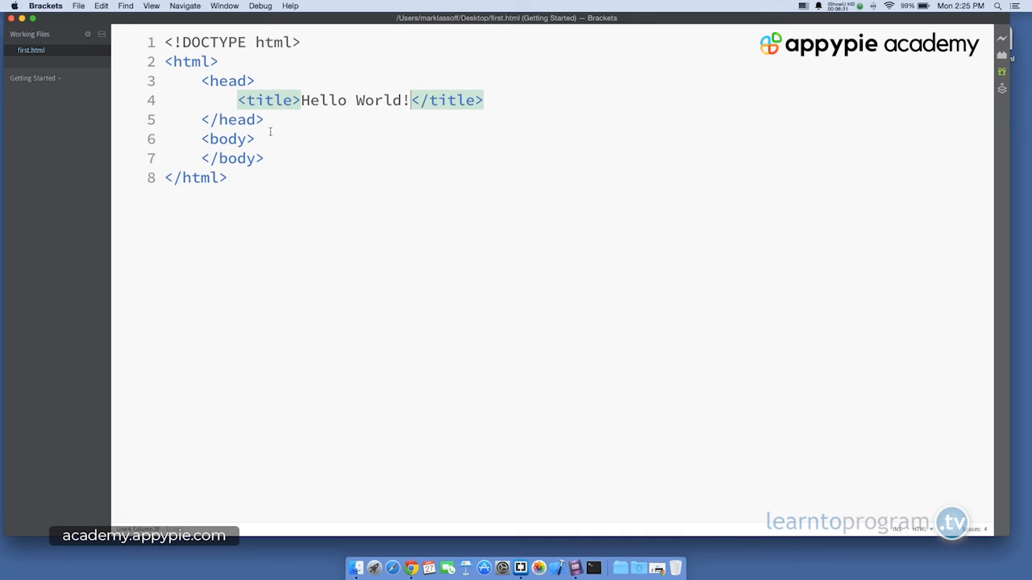
# - Add an h1 heading 'Hello World' after the opening body tag
pyautogui.click(254, 139)
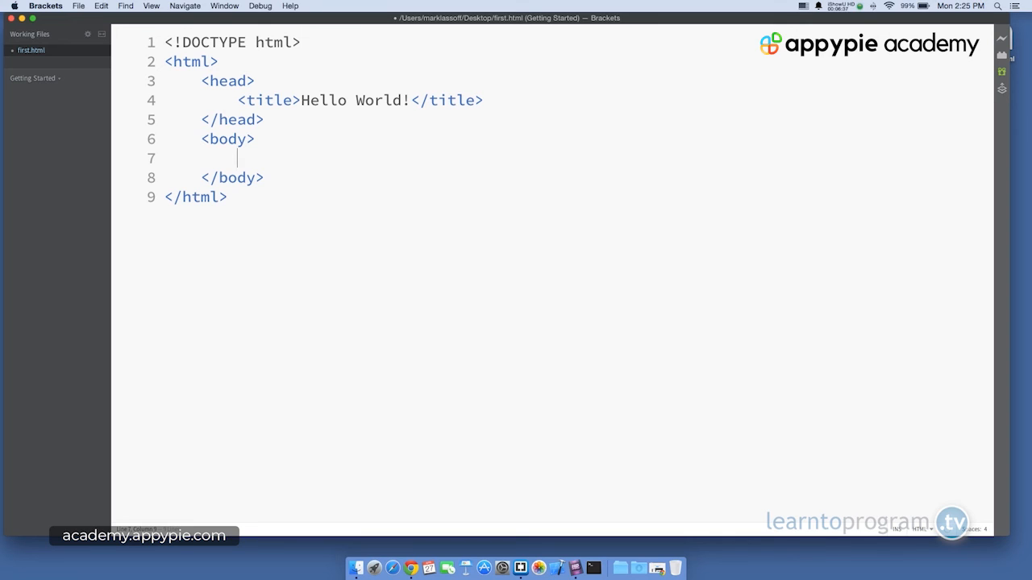
pyautogui.write('<h1>Hell</h1>')
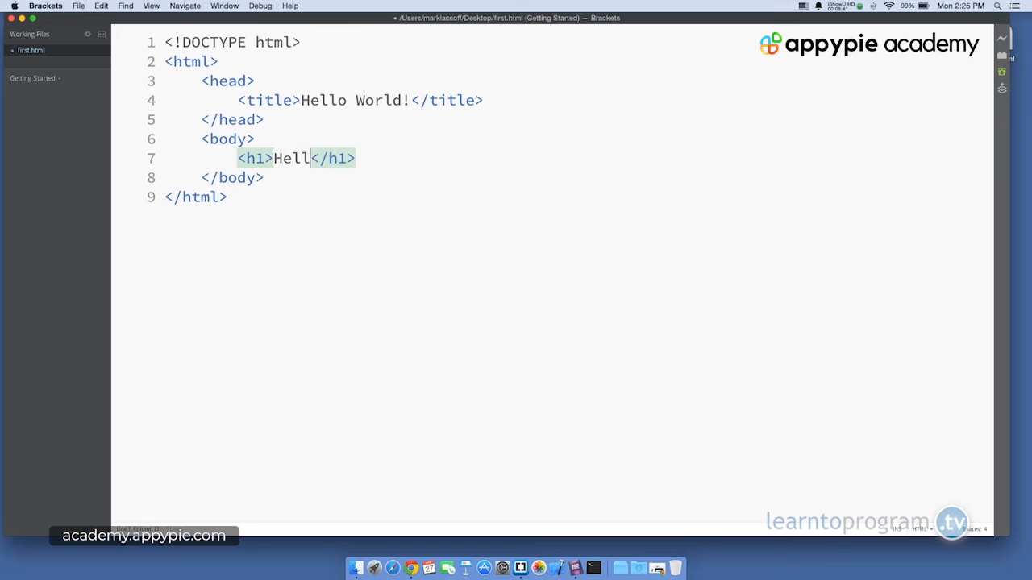
pyautogui.write('o Worldz')
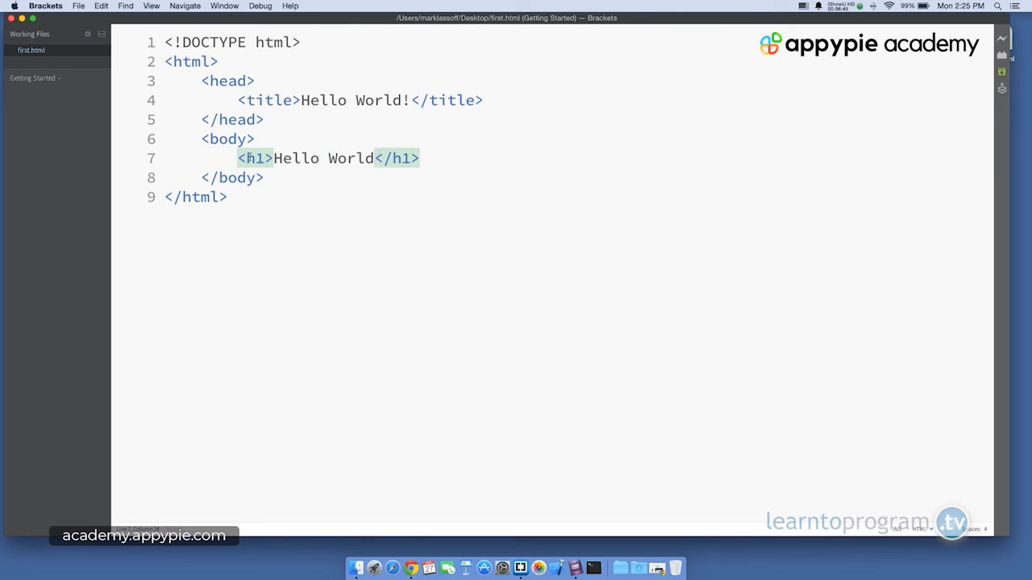
pyautogui.doubleClick(253, 158)
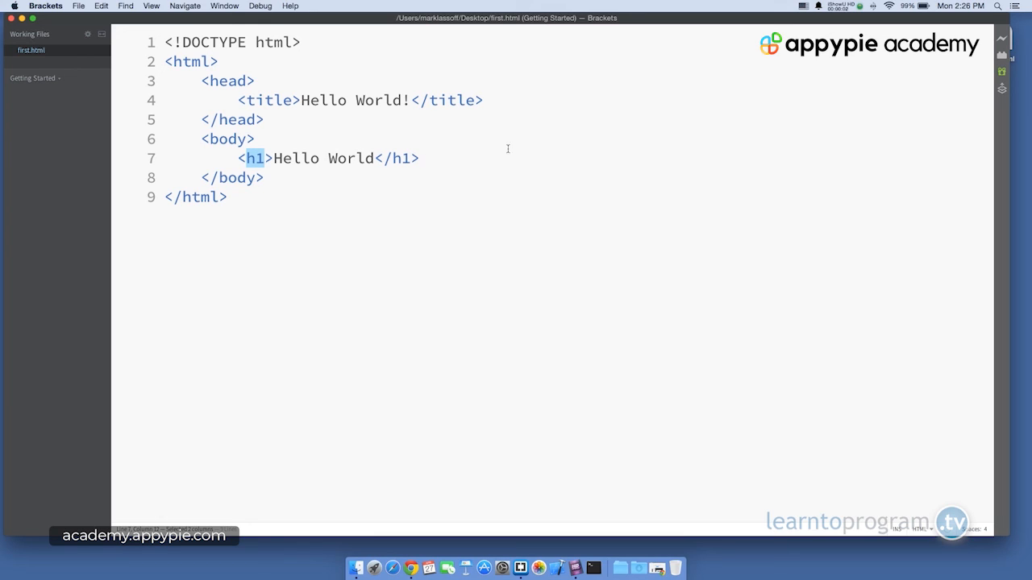
pyautogui.moveTo(477, 71)
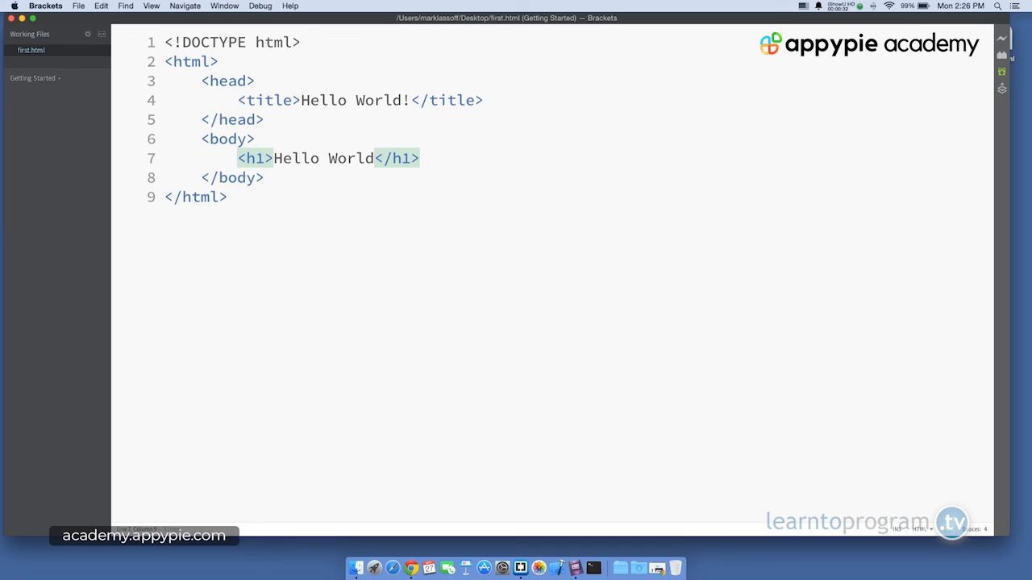
# - Deselect the h1 tag name and save first.html via File > Save
pyautogui.click(237, 158)
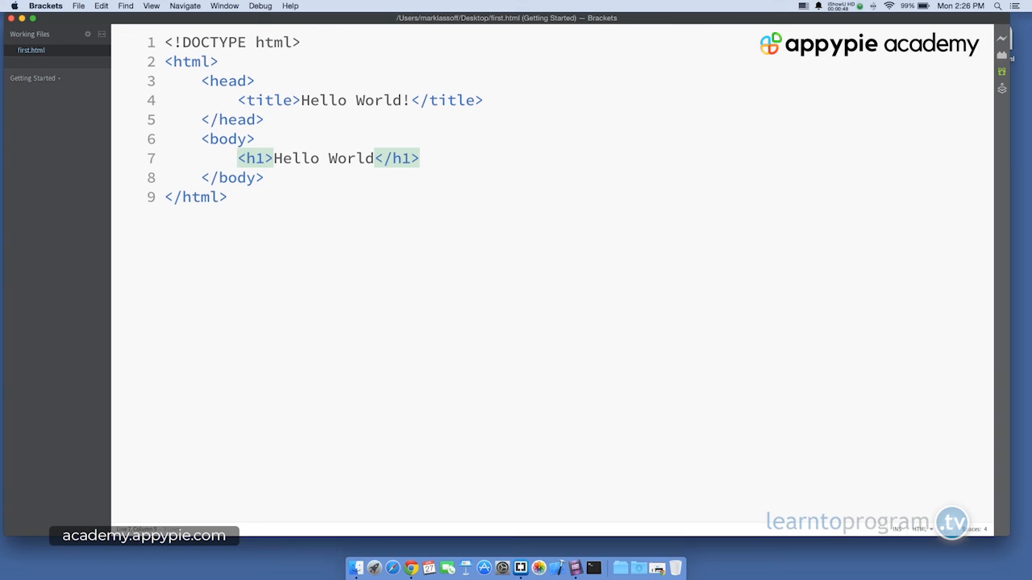
pyautogui.click(274, 158)
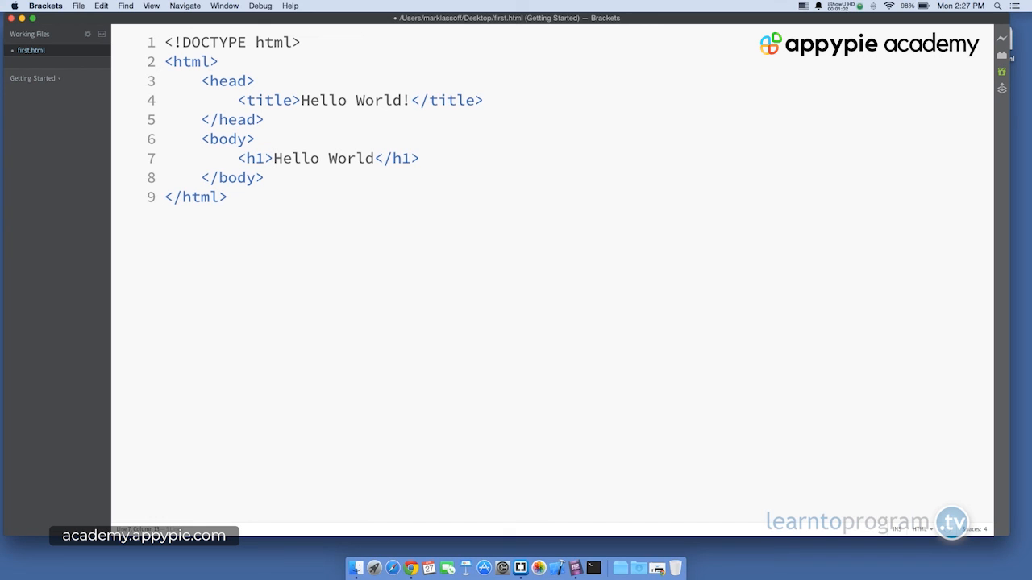
pyautogui.click(78, 6)
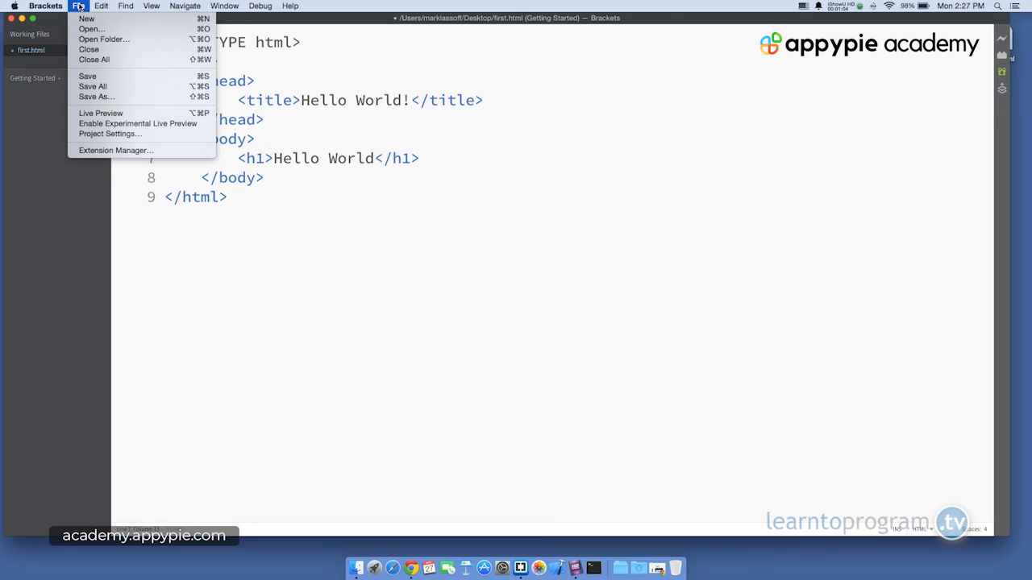
pyautogui.moveTo(87, 76)
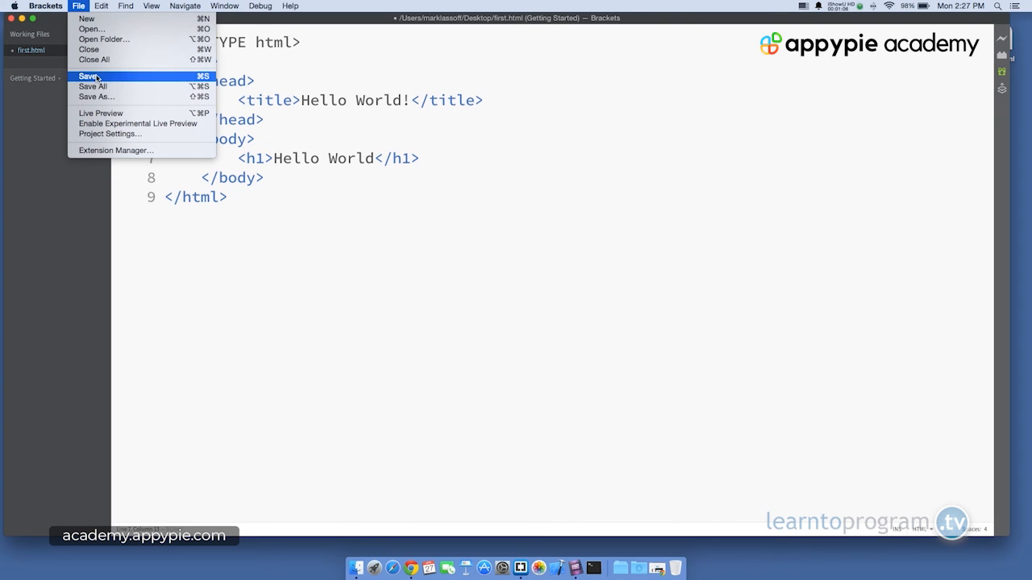
pyautogui.click(88, 76)
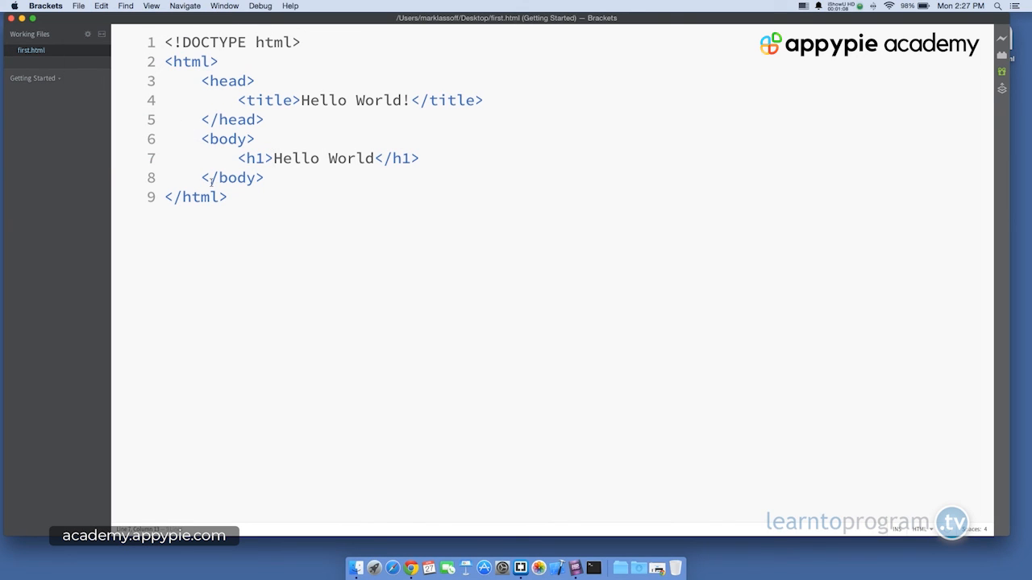